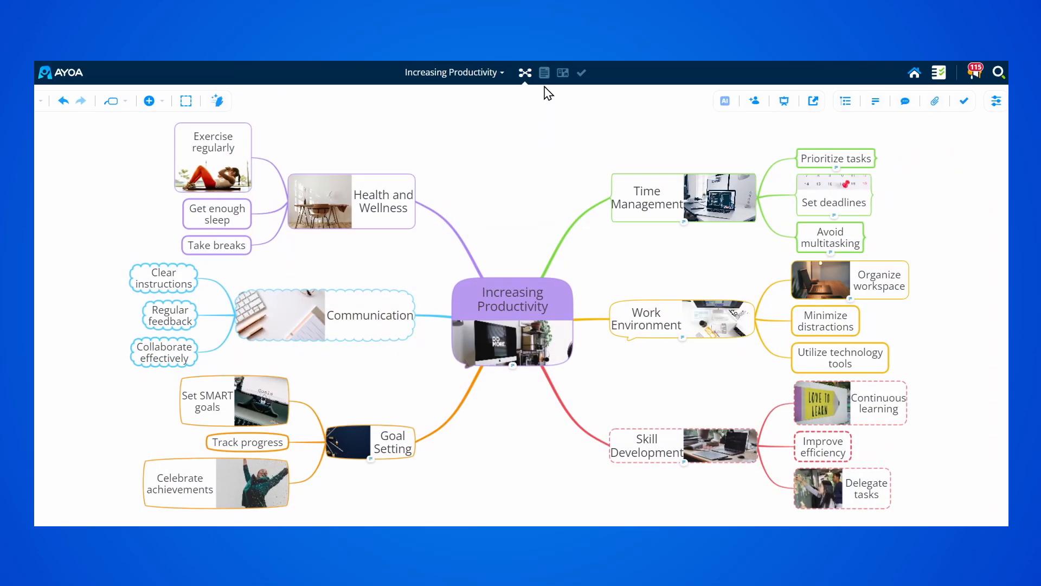
Switch the Increasing Productivity map to Document view and scan through its generated sections
{"action": "left_click", "coordinate": [549, 72]}
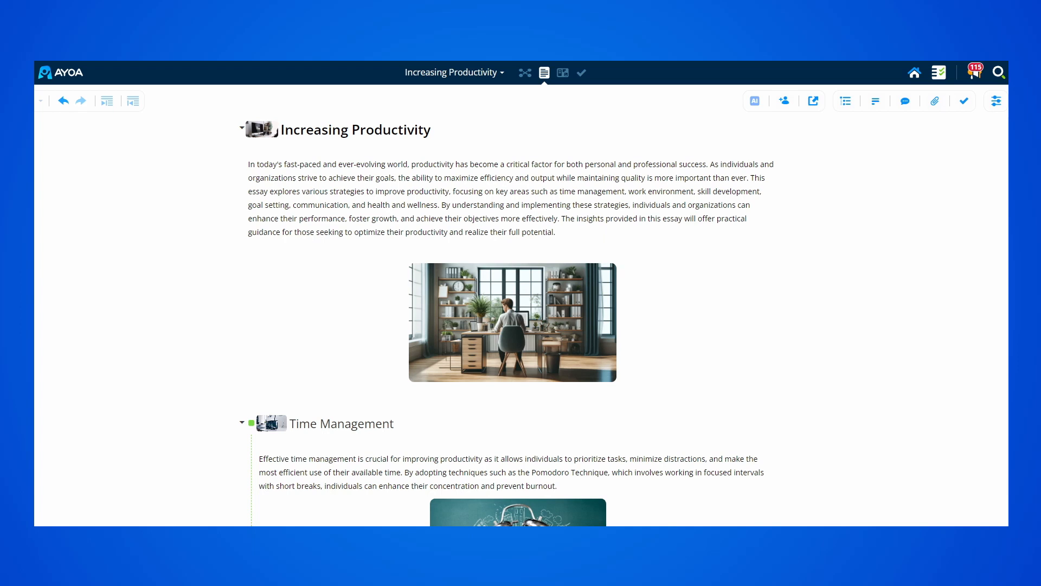
{"action": "scroll", "scroll_direction": "down", "scroll_amount": 3}
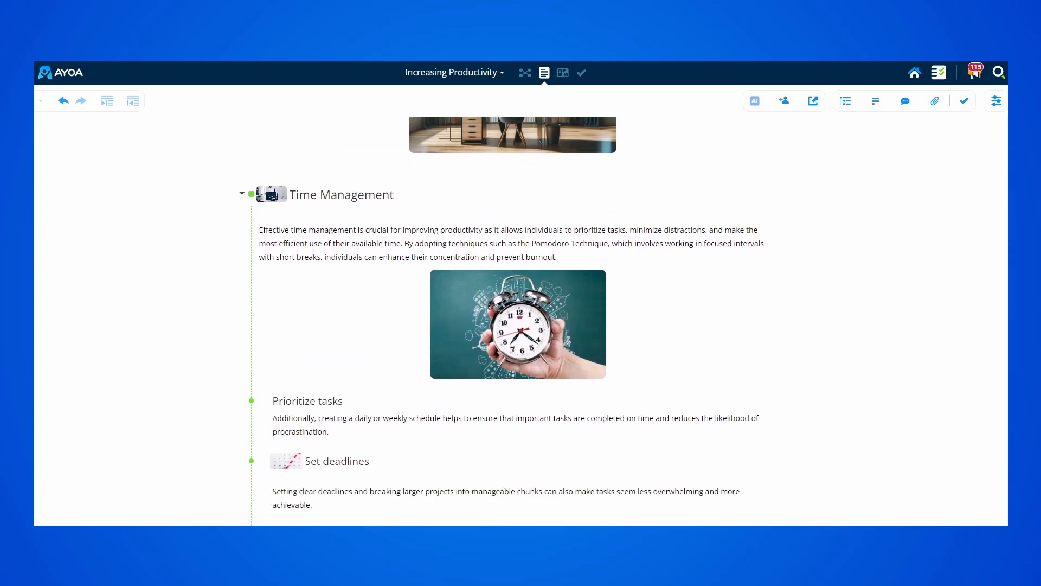
{"action": "scroll", "scroll_direction": "down", "scroll_amount": 3}
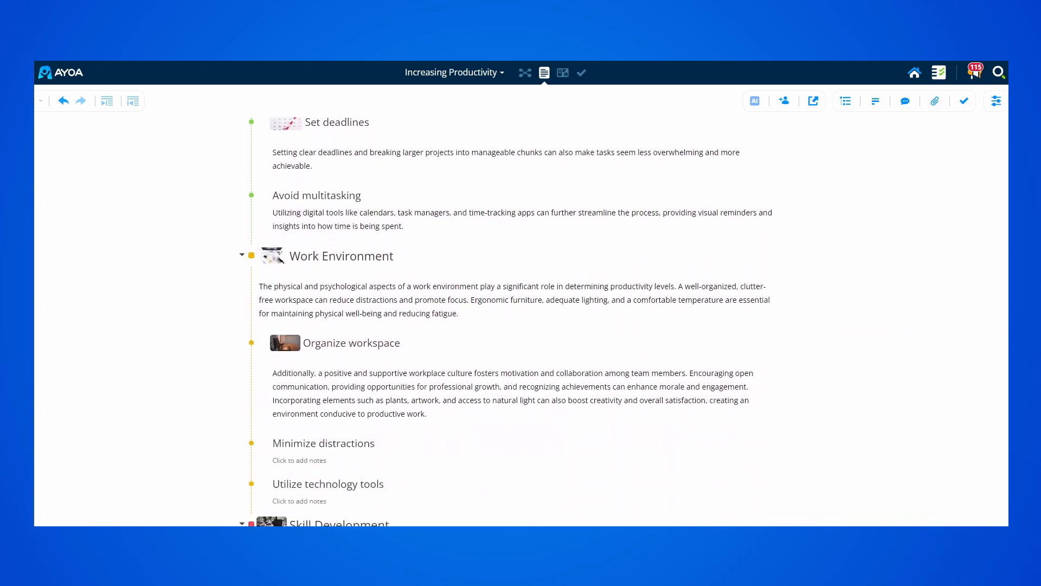
{"action": "scroll", "scroll_direction": "up", "scroll_amount": 3}
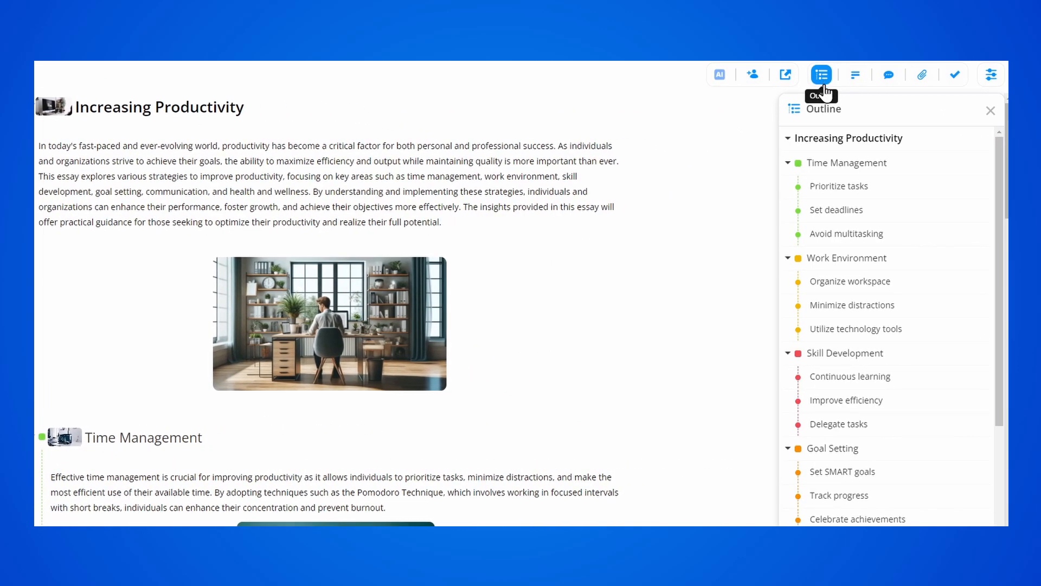
Move down the document to the end of the introduction paragraph
{"action": "scroll", "scroll_direction": "down", "scroll_amount": 3}
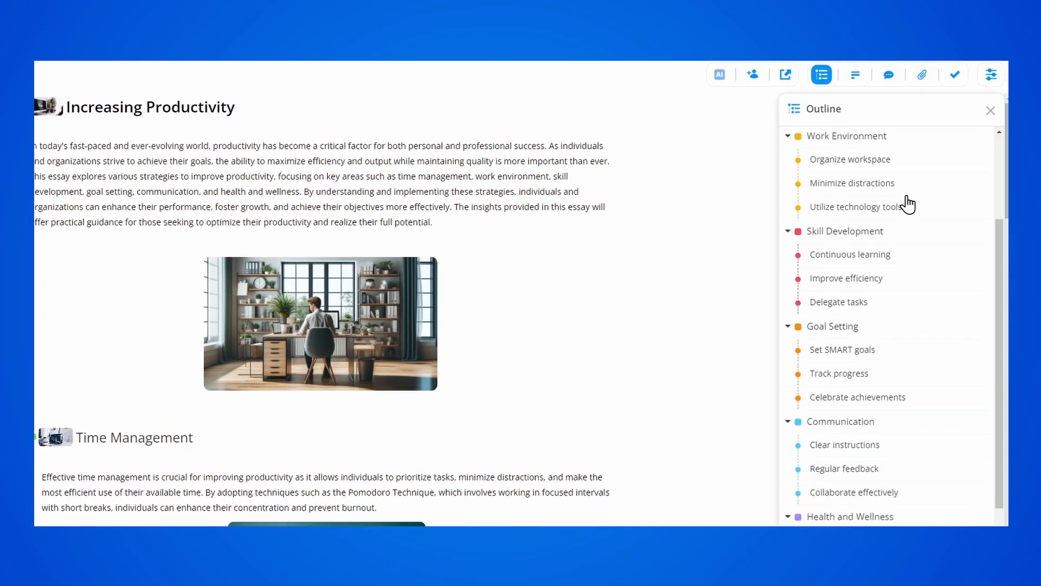
{"action": "scroll", "scroll_direction": "down", "scroll_amount": 3}
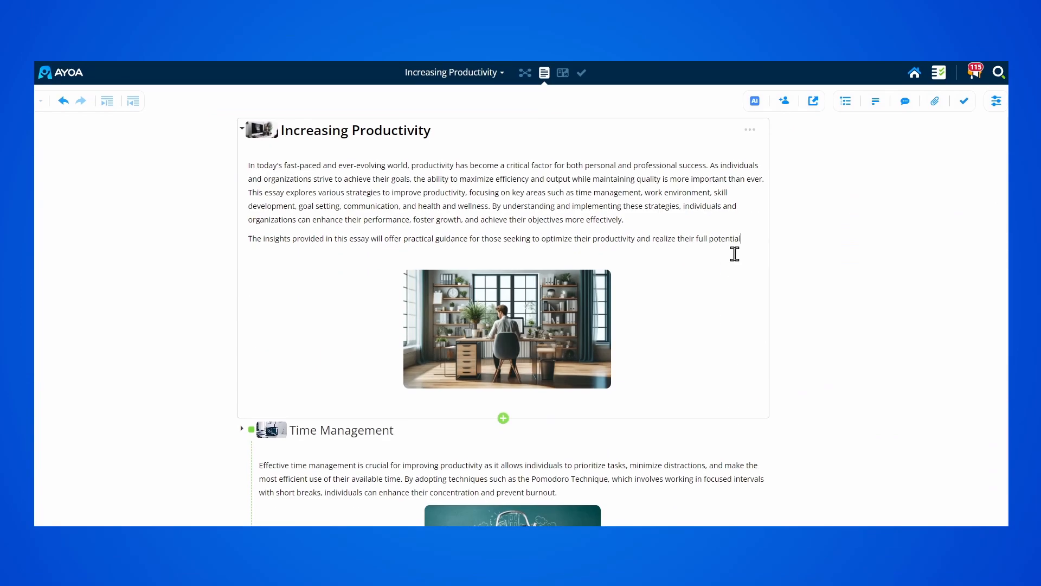
Select 'achieve their objectives more effectively' and apply bold and a text colour to it
{"action": "double_click", "coordinate": [603, 218]}
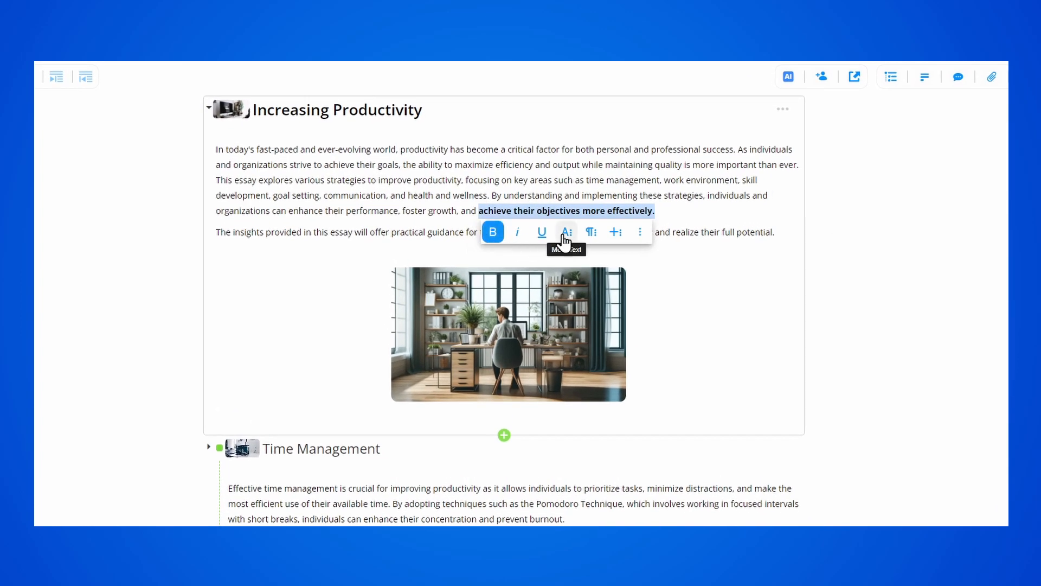
{"action": "left_click", "coordinate": [640, 232]}
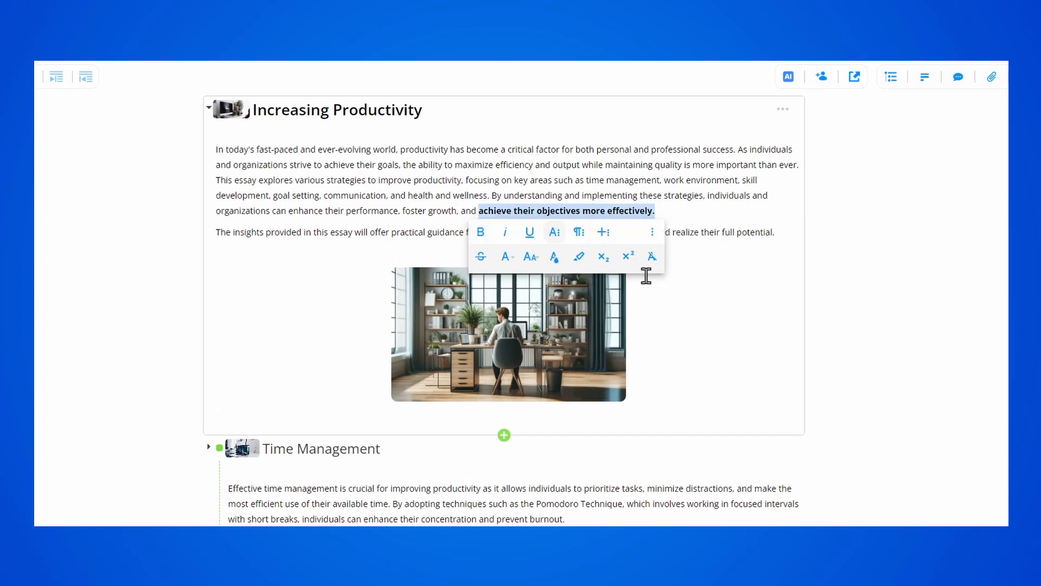
{"action": "left_click", "coordinate": [481, 232]}
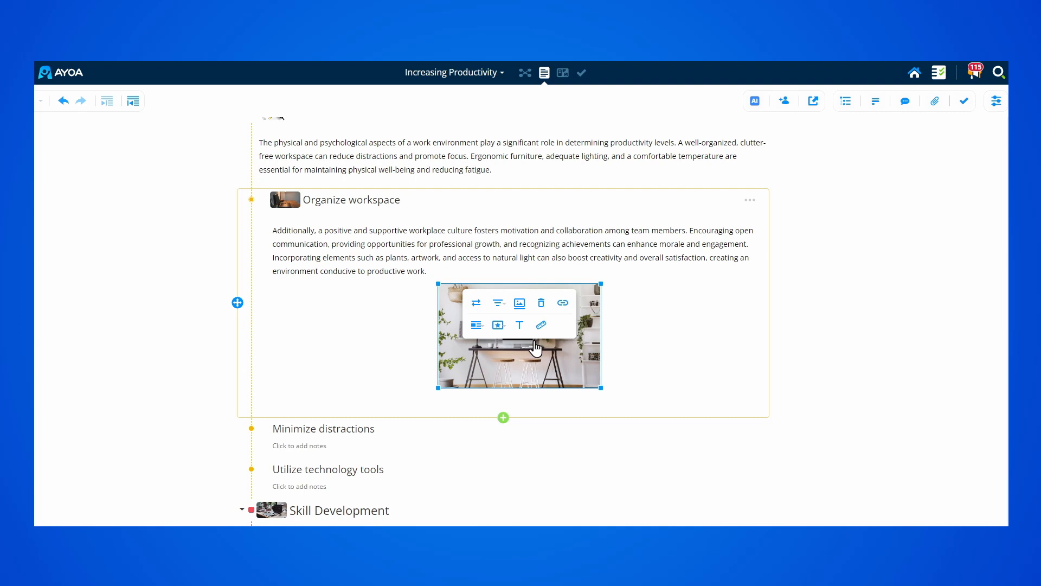
{"action": "mouse_move", "coordinate": [589, 387]}
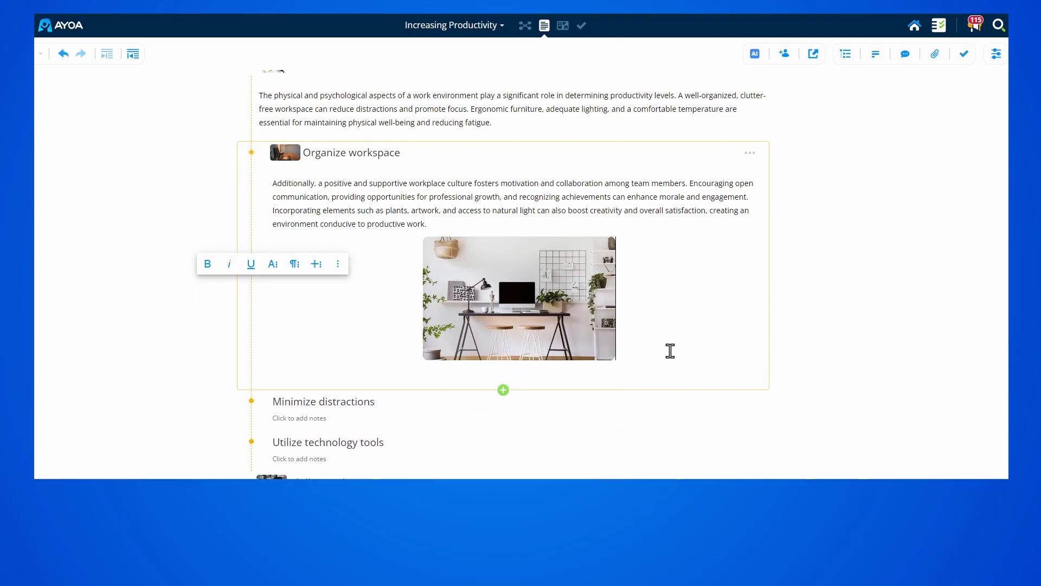
Enlarge the desk photo under Organize workspace
{"action": "left_click", "coordinate": [989, 80]}
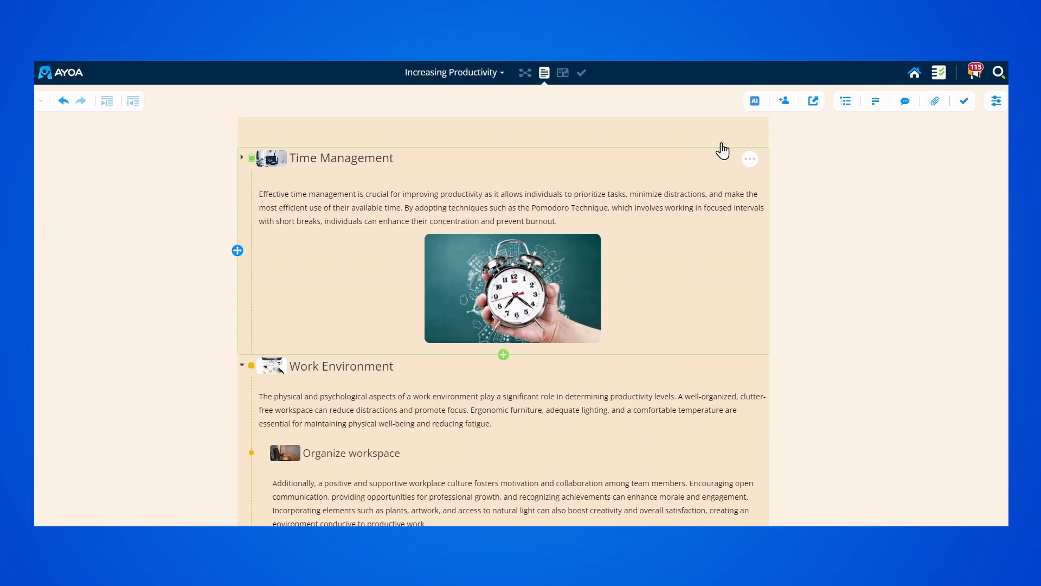
Ask the AI about 'Improving time man...' for Time Management and add 3 ticked suggestions as branches
{"action": "left_click", "coordinate": [754, 99]}
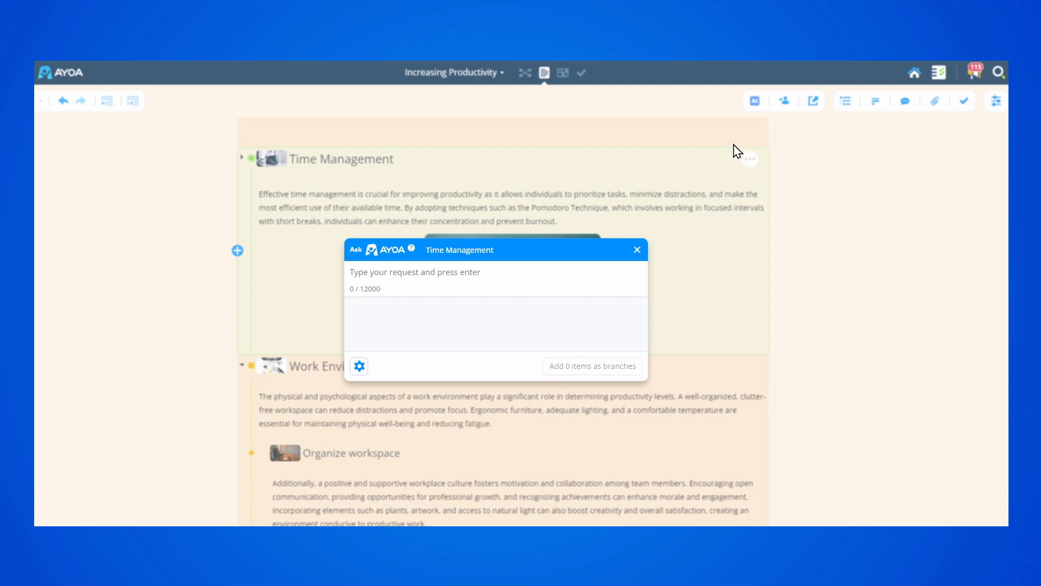
{"action": "type", "text": "Improving time man"}
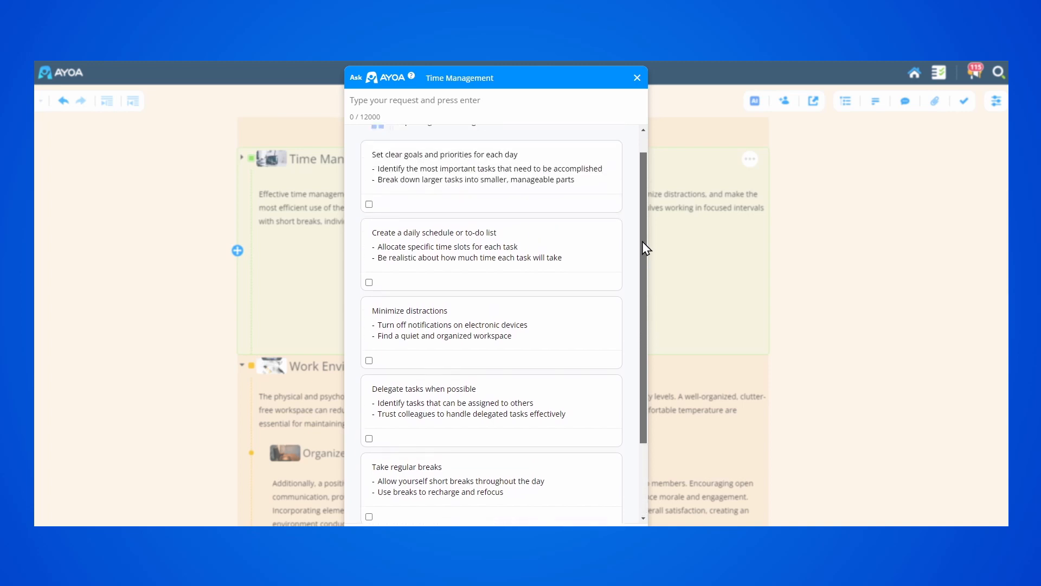
{"action": "left_click", "coordinate": [369, 204]}
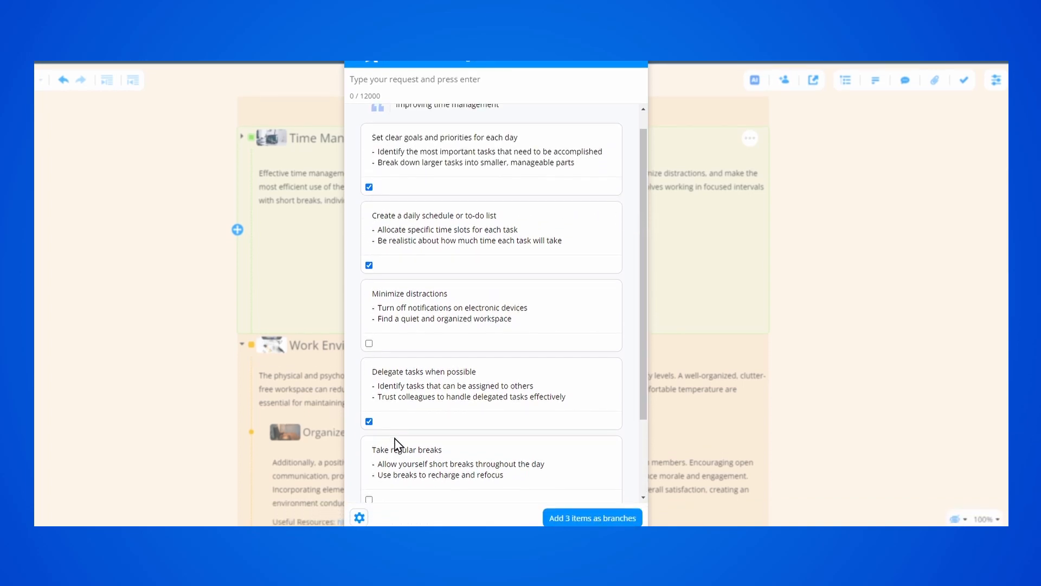
{"action": "left_click", "coordinate": [592, 518]}
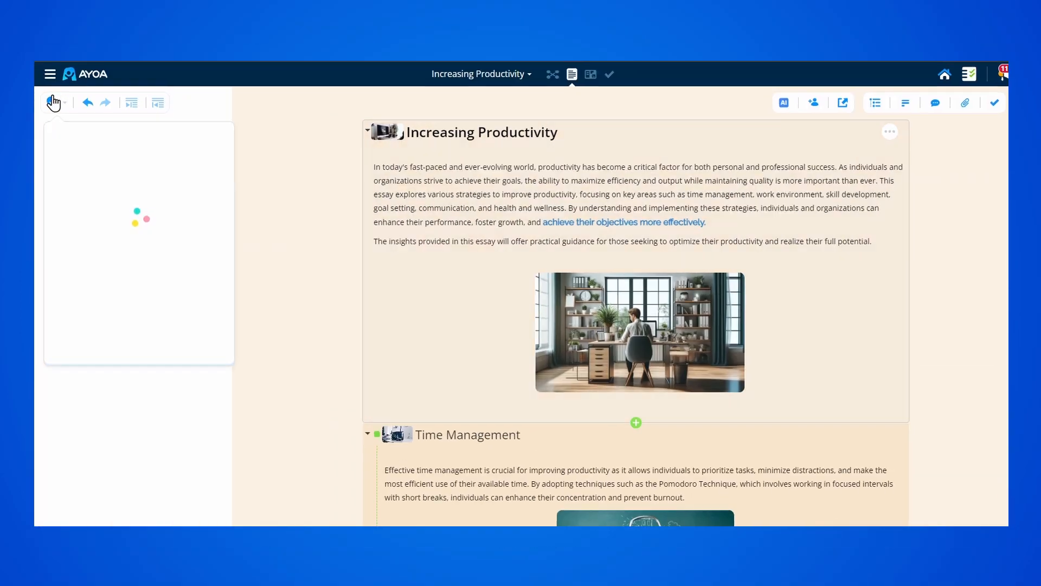
Enter the task text 'Make improveme' for the Time Management section
{"action": "type", "text": "Make improveme"}
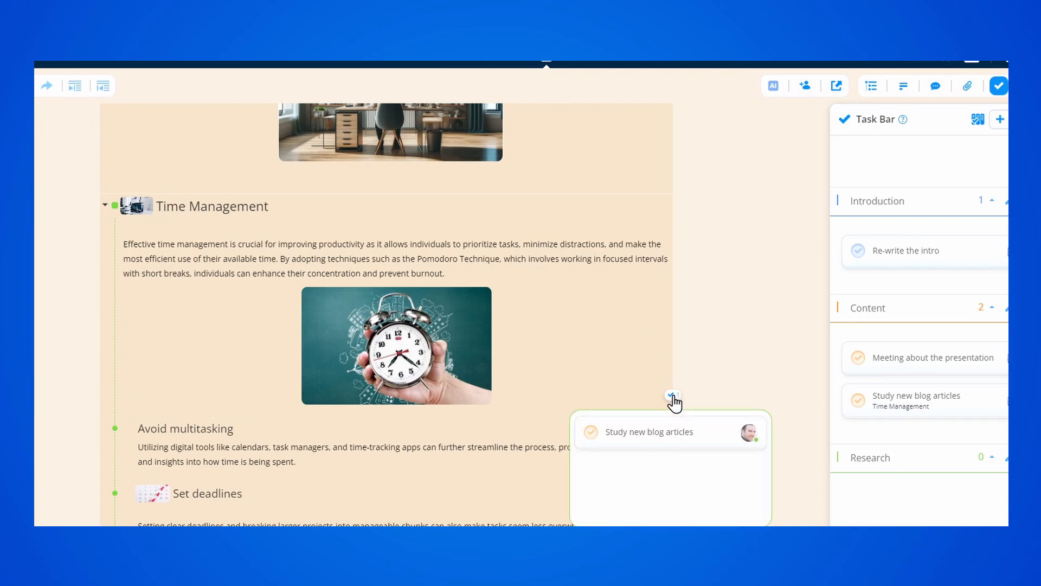
Export the document as a Dyslexia friendly PDF with images included
{"action": "left_click", "coordinate": [835, 85]}
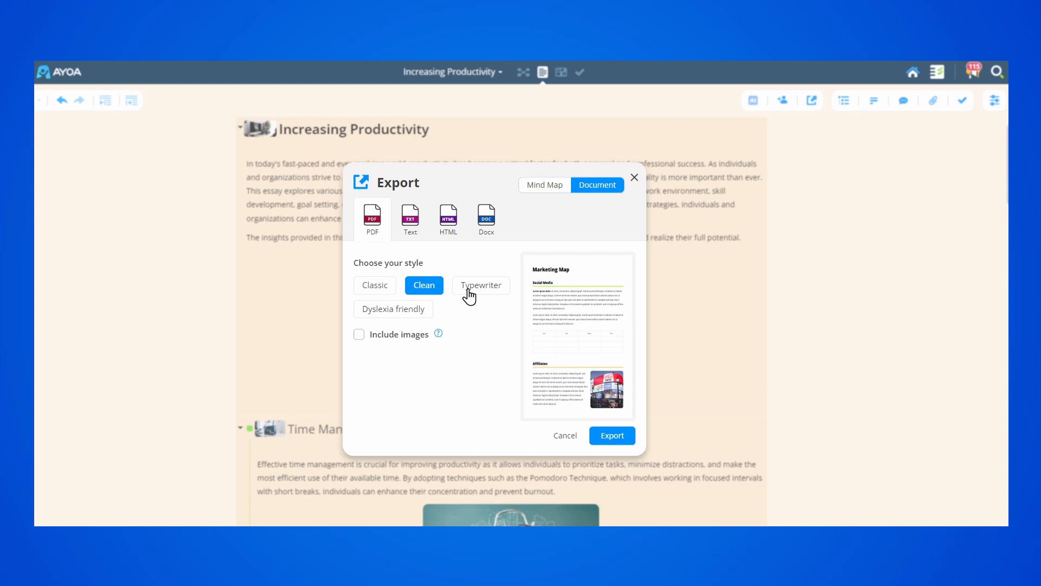
{"action": "left_click", "coordinate": [393, 309]}
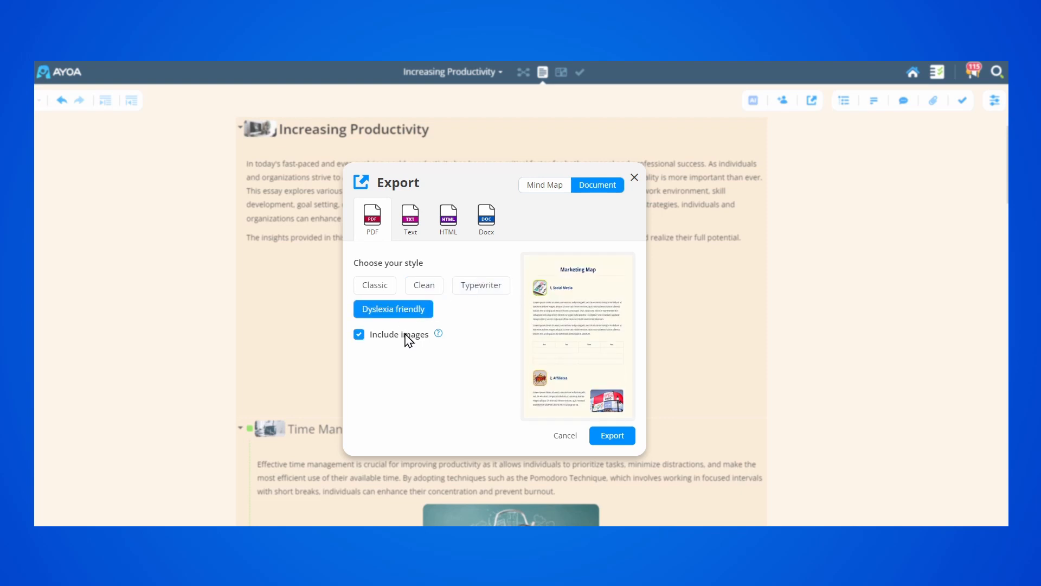
{"action": "left_click", "coordinate": [611, 435]}
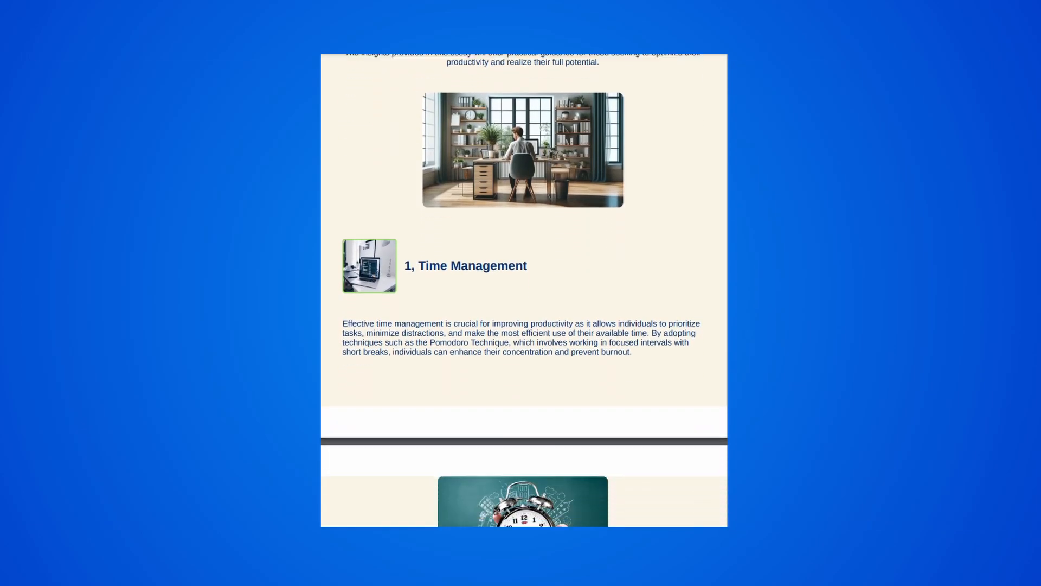